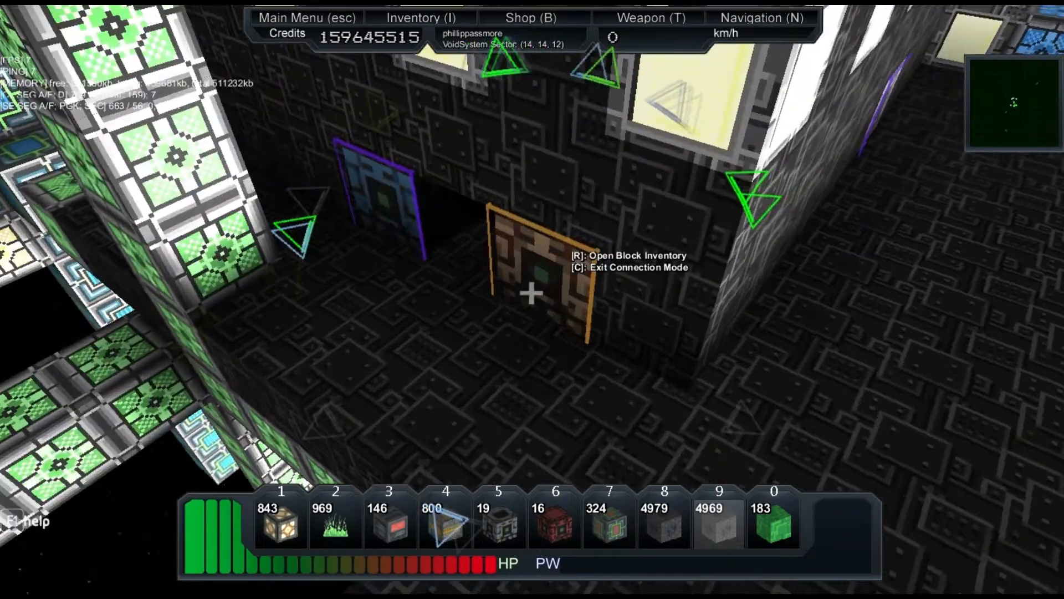
Load the grass (949) and large ore stack (4979) into the factory block's storage
{"action": "key", "text": "r"}
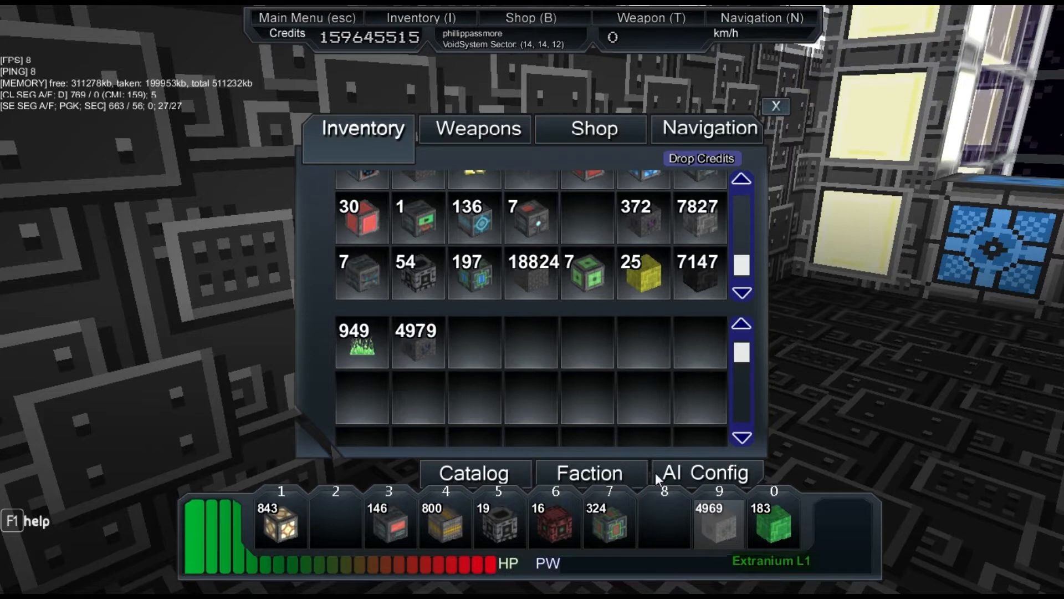
Move the second ore stack into storage and split off 150 Green Hull for the hotbar
{"action": "left_click_drag", "start_coordinate": [713, 519], "coordinate": [472, 343]}
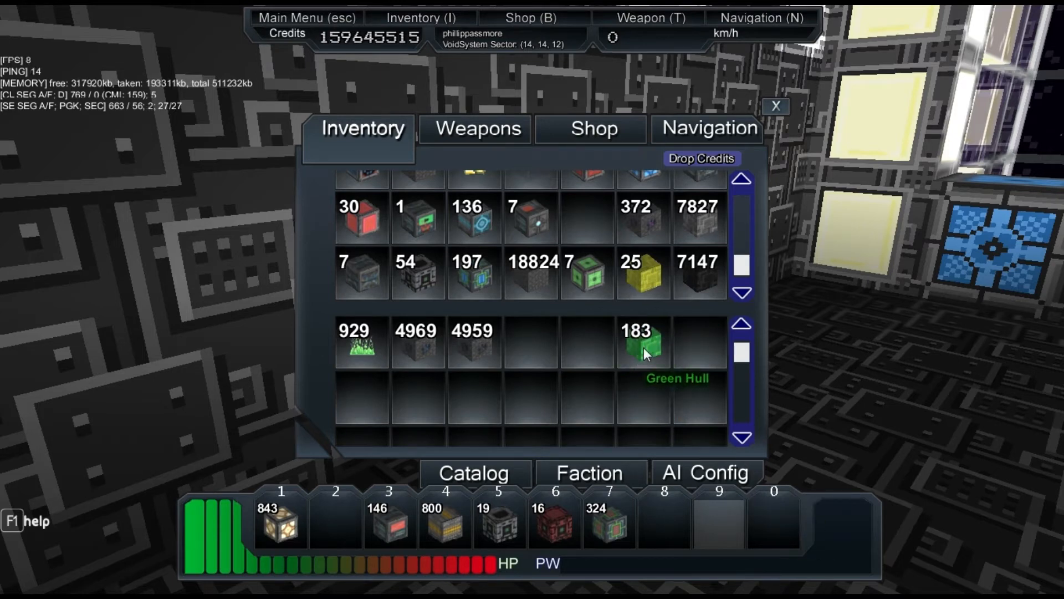
{"action": "left_click", "coordinate": [643, 342]}
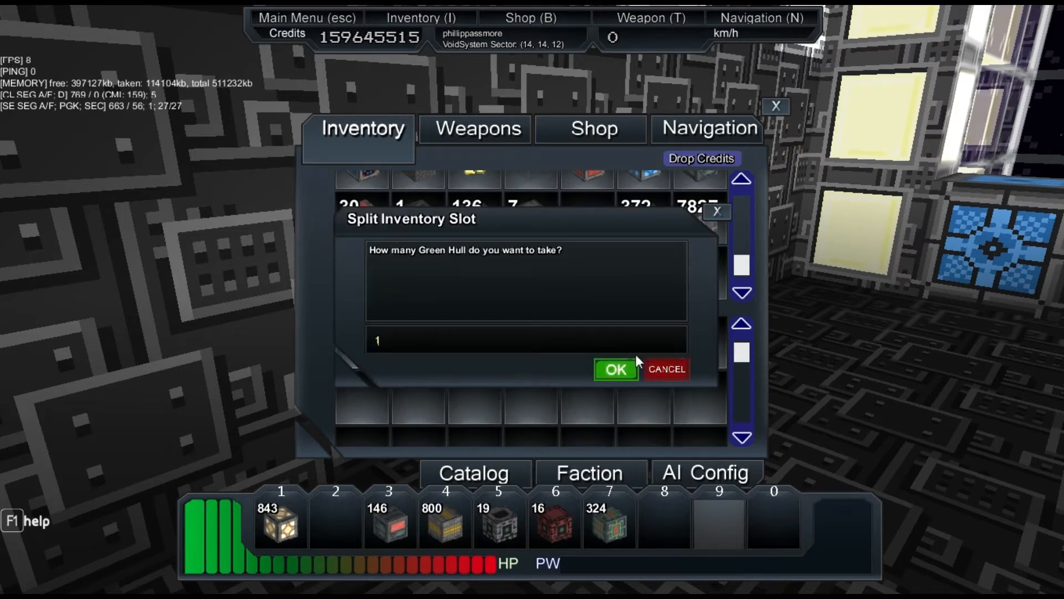
{"action": "type", "text": "150"}
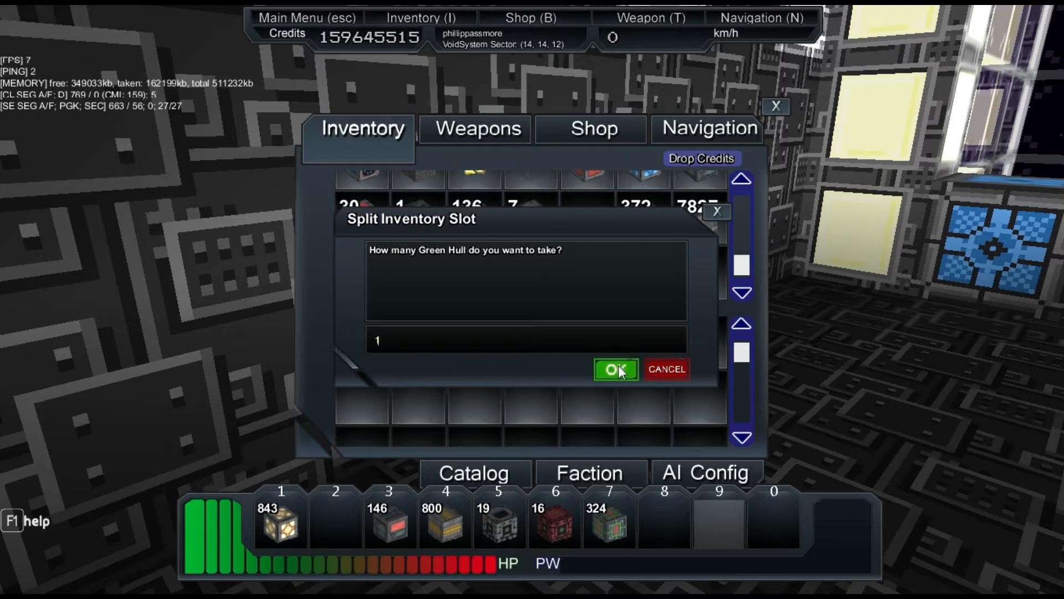
{"action": "left_click", "coordinate": [614, 369]}
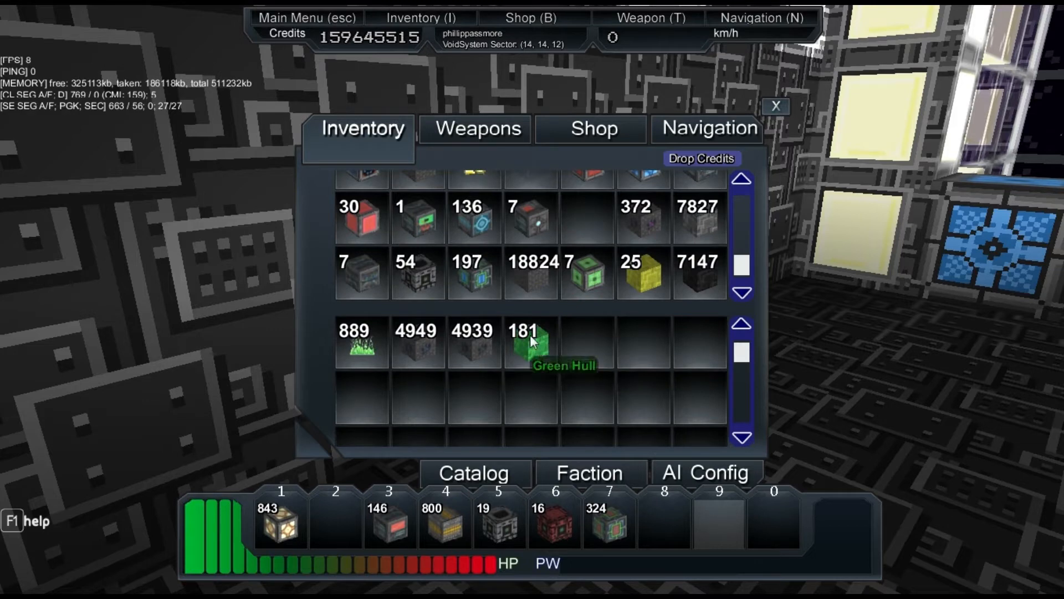
{"action": "left_click", "coordinate": [532, 342]}
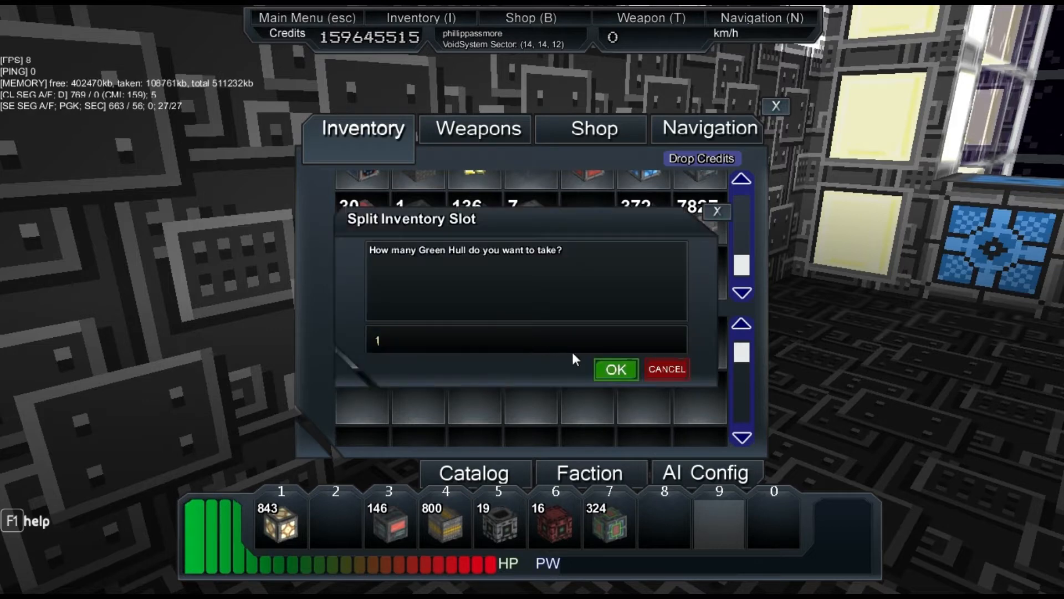
{"action": "left_click", "coordinate": [614, 370]}
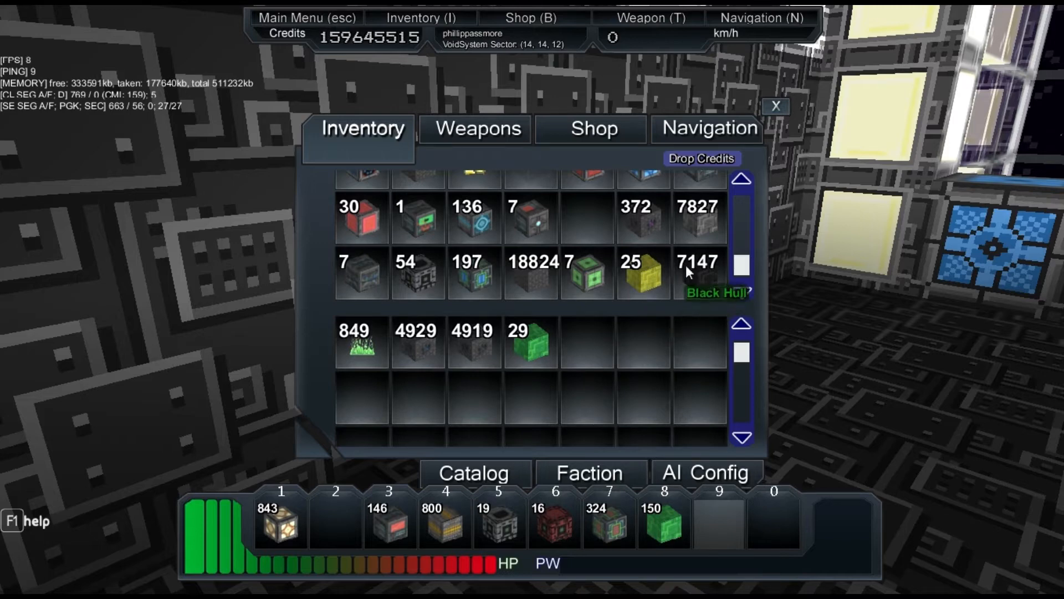
Move the Black Hull stack into the factory storage and close it
{"action": "left_click_drag", "start_coordinate": [699, 275], "coordinate": [611, 345]}
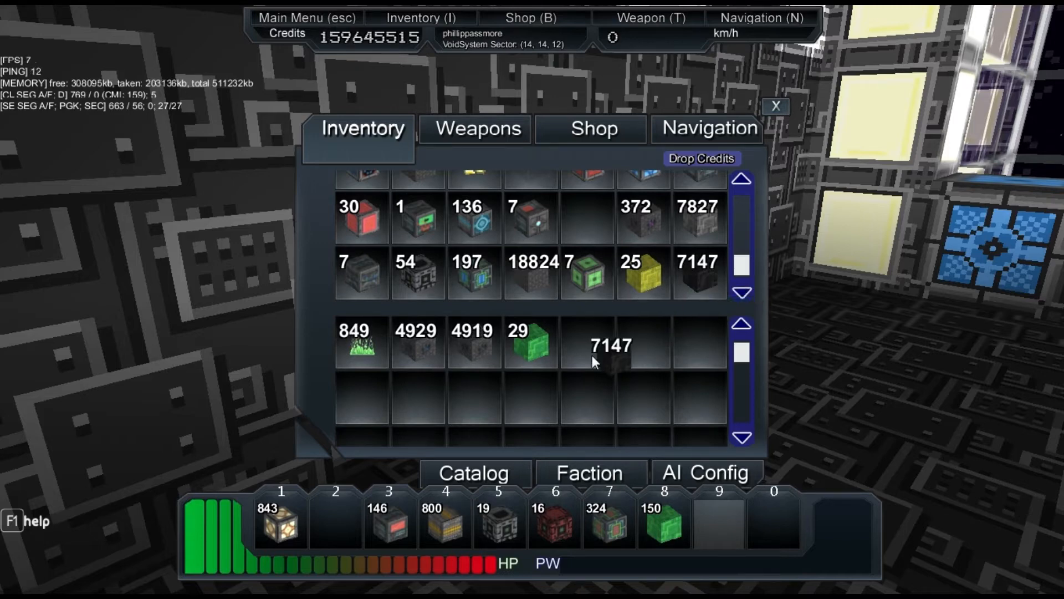
{"action": "left_click", "coordinate": [776, 106]}
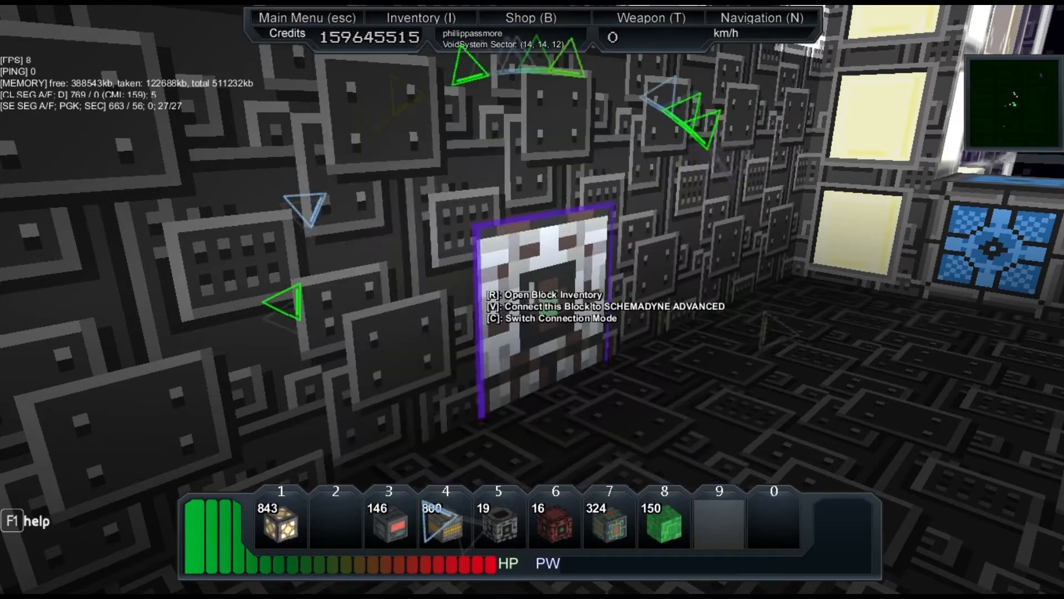
Take a 7000-block Black Hull stack from the factory input storage into the hotbar
{"action": "key", "text": "r"}
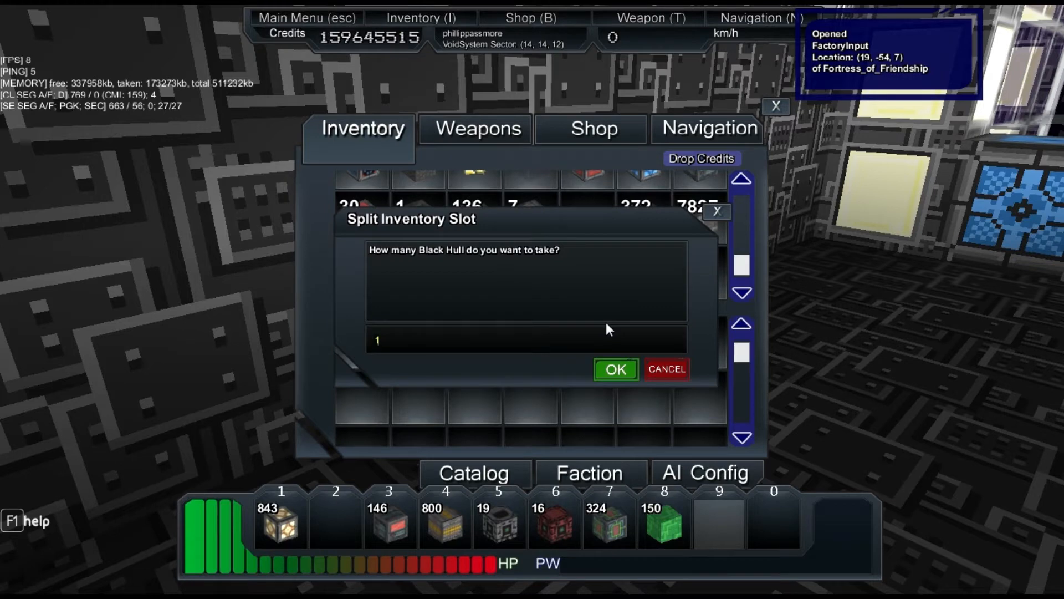
{"action": "type", "text": "7"}
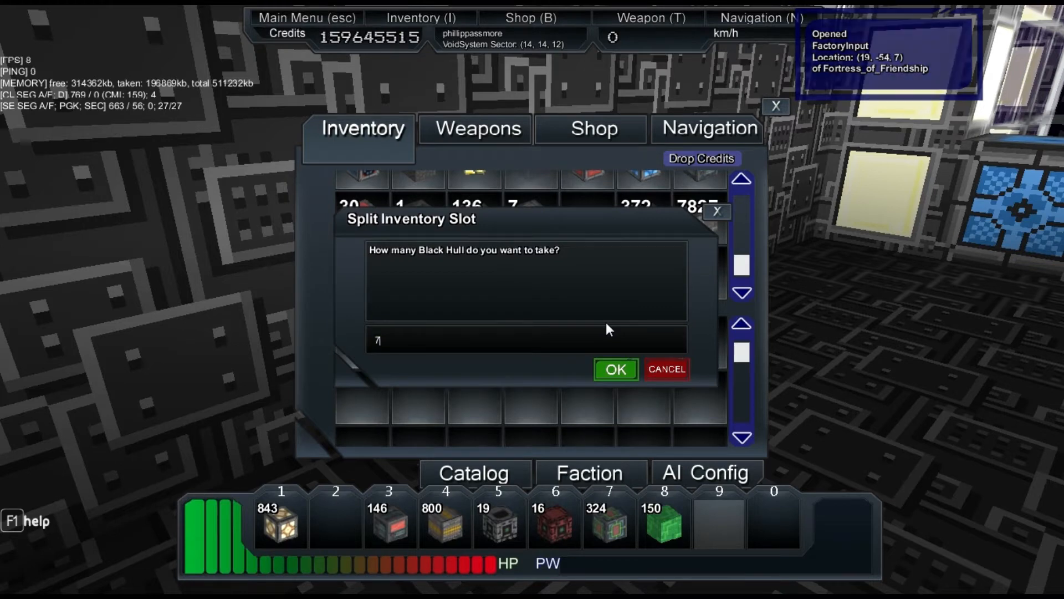
{"action": "left_click", "coordinate": [614, 370]}
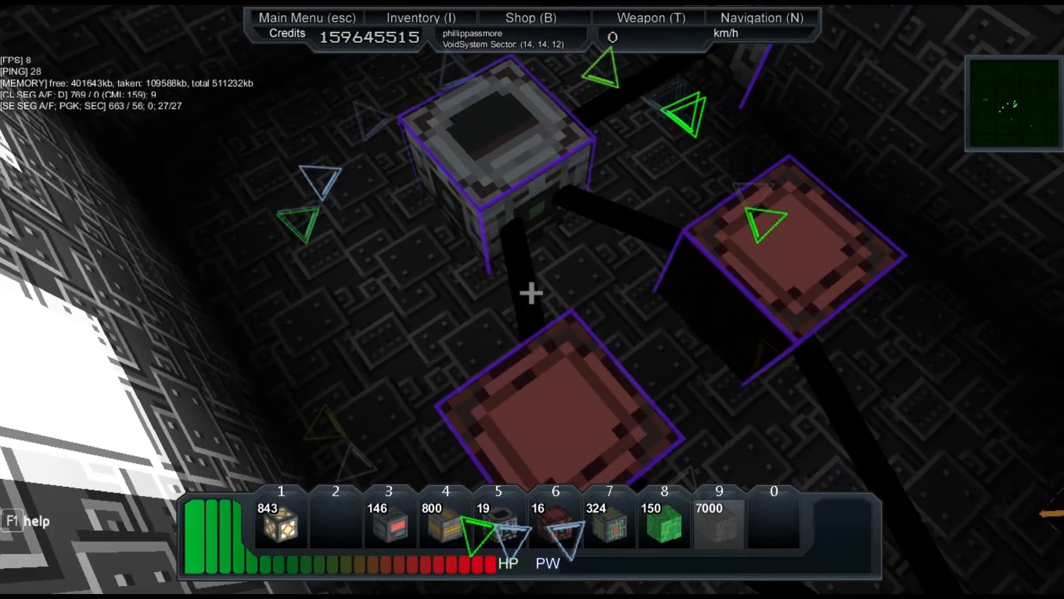
Glance at the particle press storage, then view the Schemadyne Advanced's produced hardened hull
{"action": "key", "text": "i"}
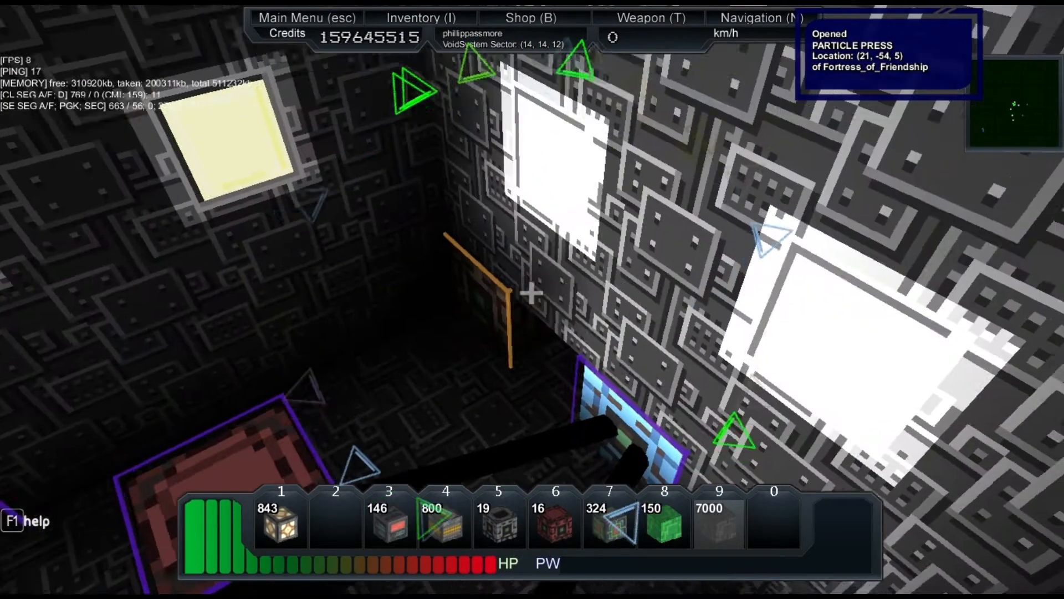
{"action": "key", "text": "i"}
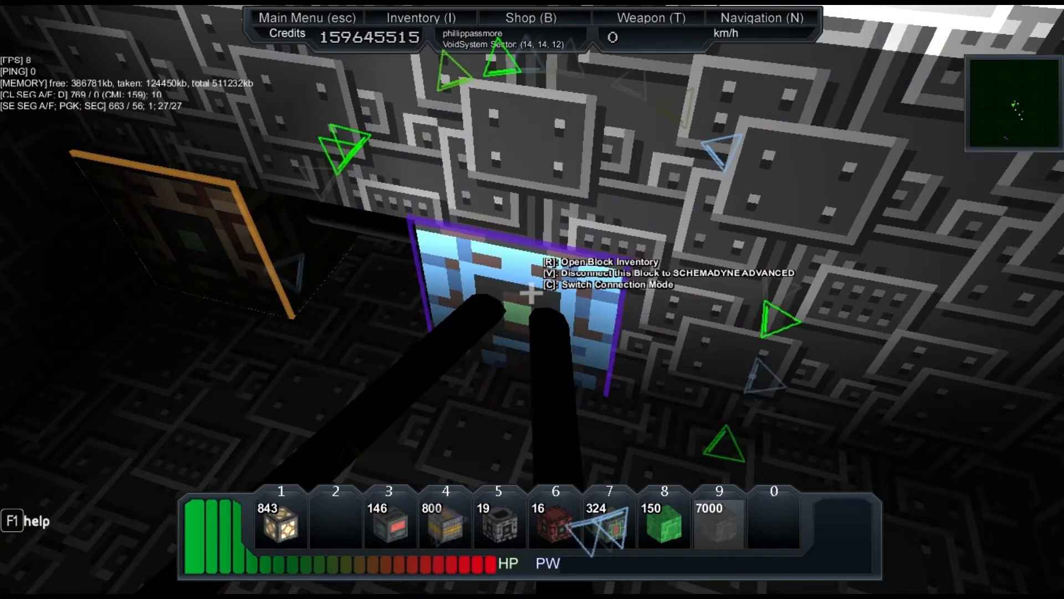
{"action": "key", "text": "r"}
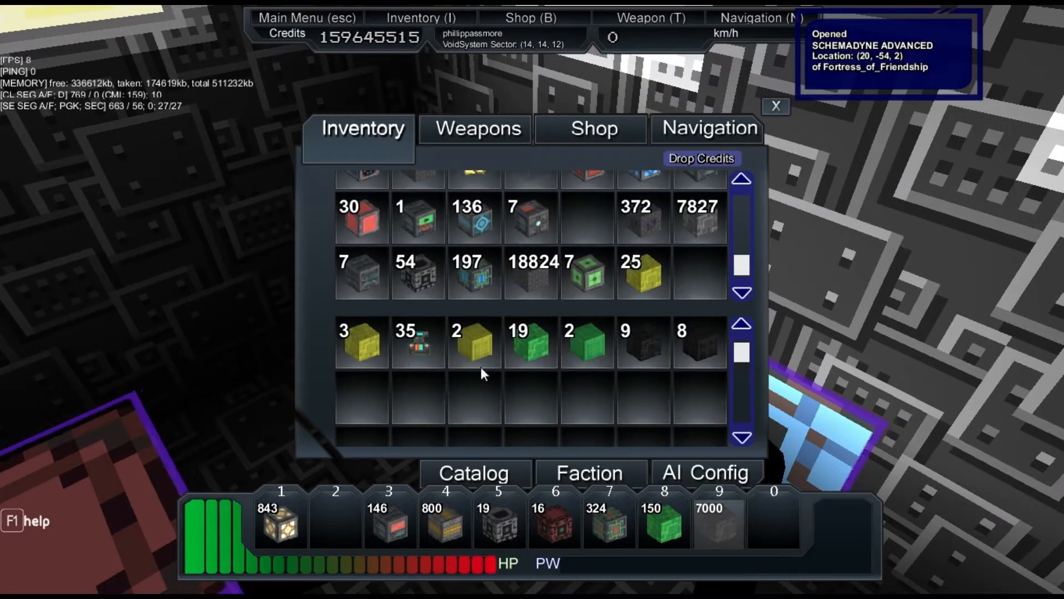
{"action": "mouse_move", "coordinate": [418, 342]}
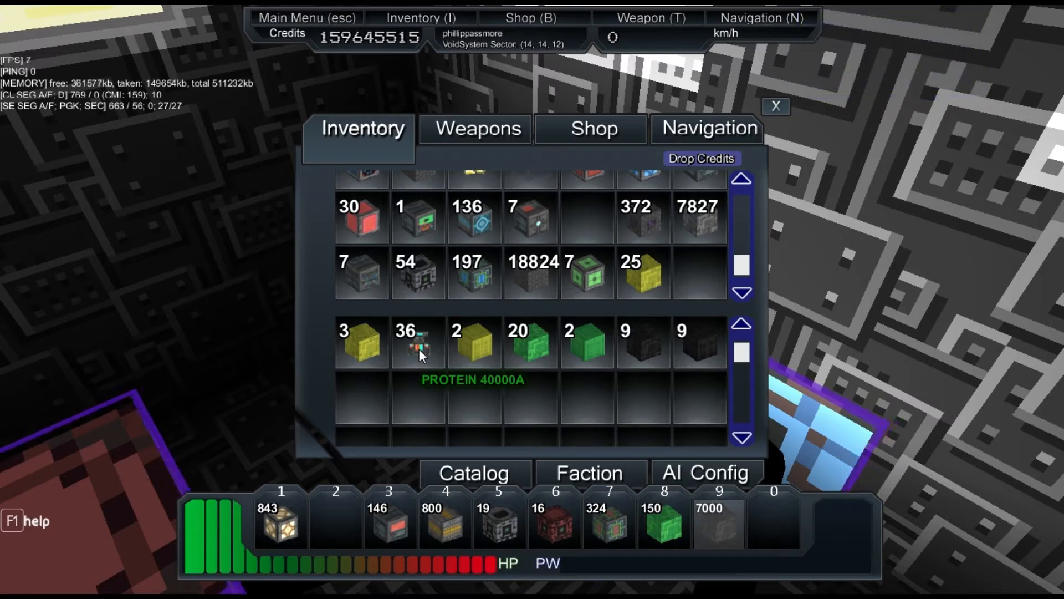
{"action": "mouse_move", "coordinate": [586, 342]}
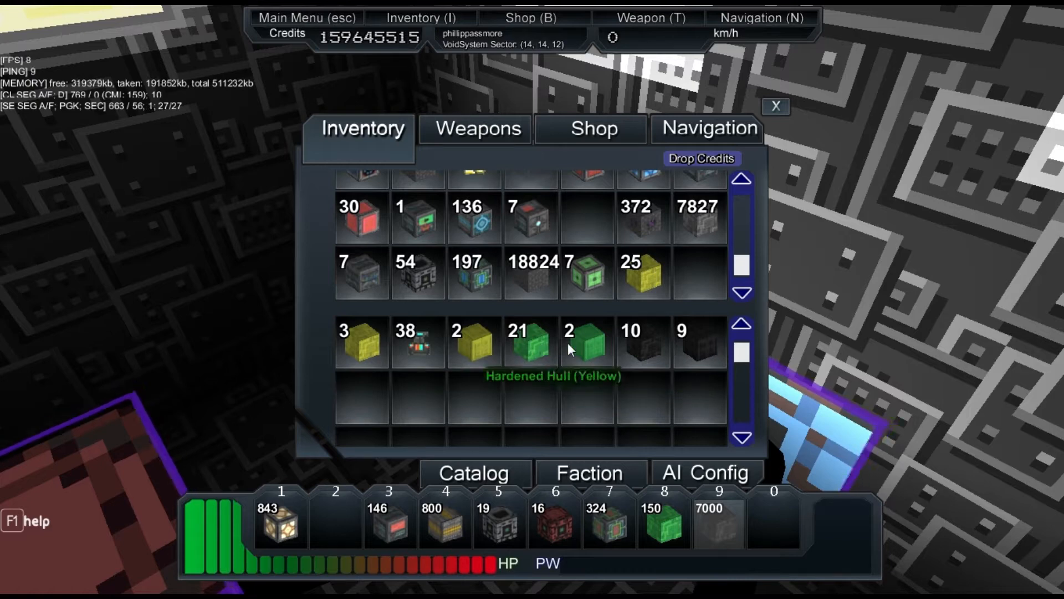
{"action": "mouse_move", "coordinate": [691, 352]}
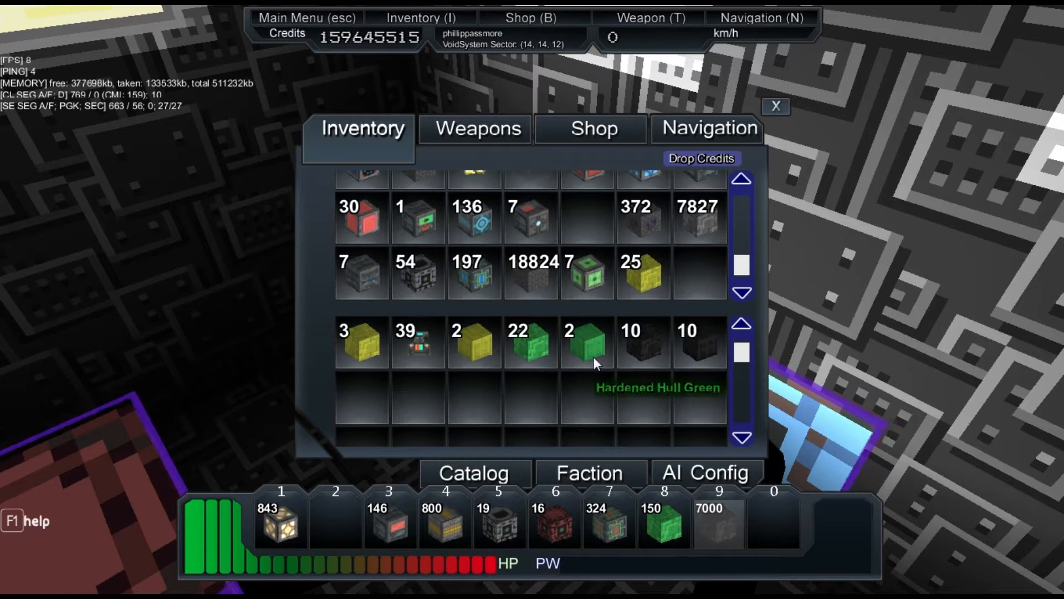
{"action": "mouse_move", "coordinate": [657, 348]}
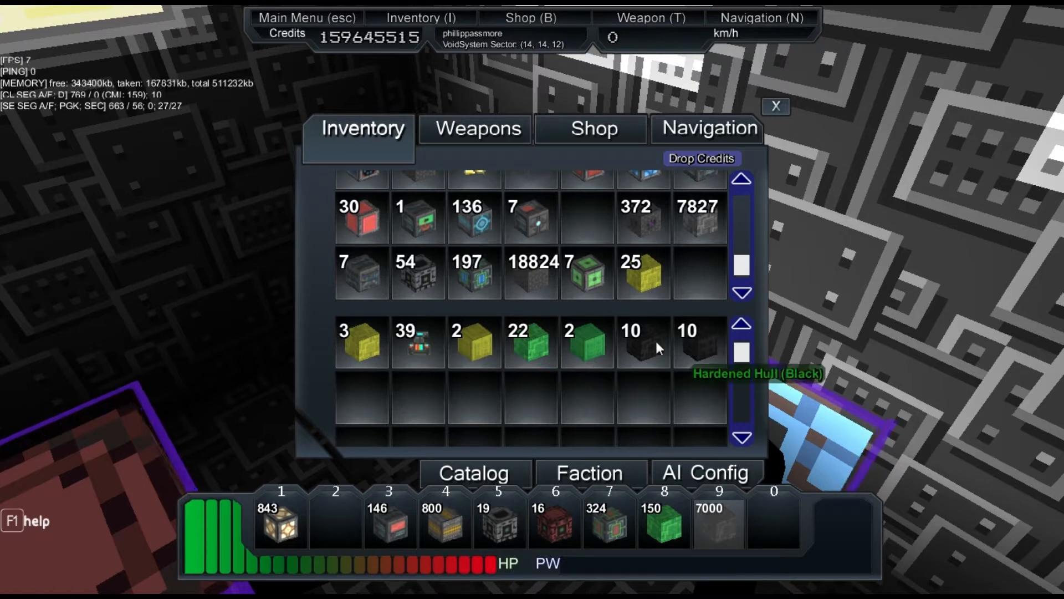
{"action": "mouse_move", "coordinate": [677, 290]}
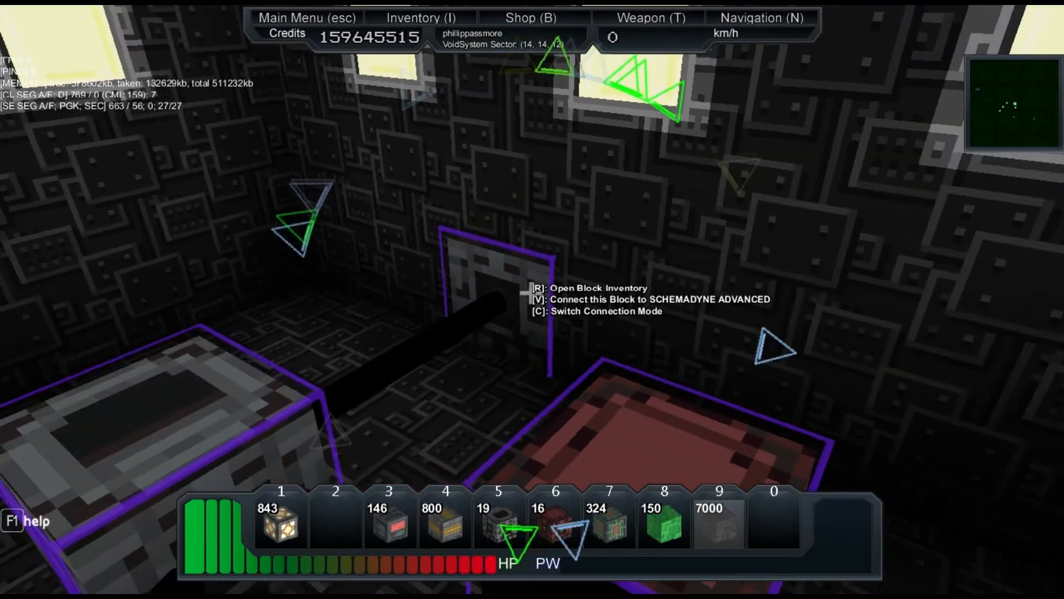
Reopen the Schemadyne Advanced storage, now showing 31 green and 17 black hardened hull
{"action": "key", "text": "r"}
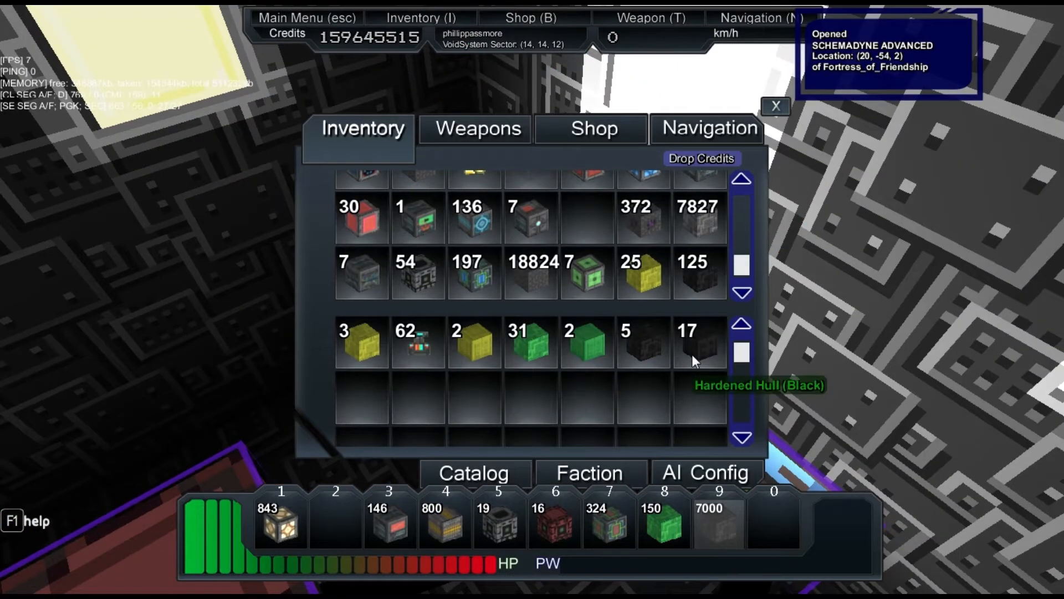
Close and later reopen the Schemadyne Advanced, now holding 19 and 14 green plus 22 black hardened hull
{"action": "left_click", "coordinate": [775, 107]}
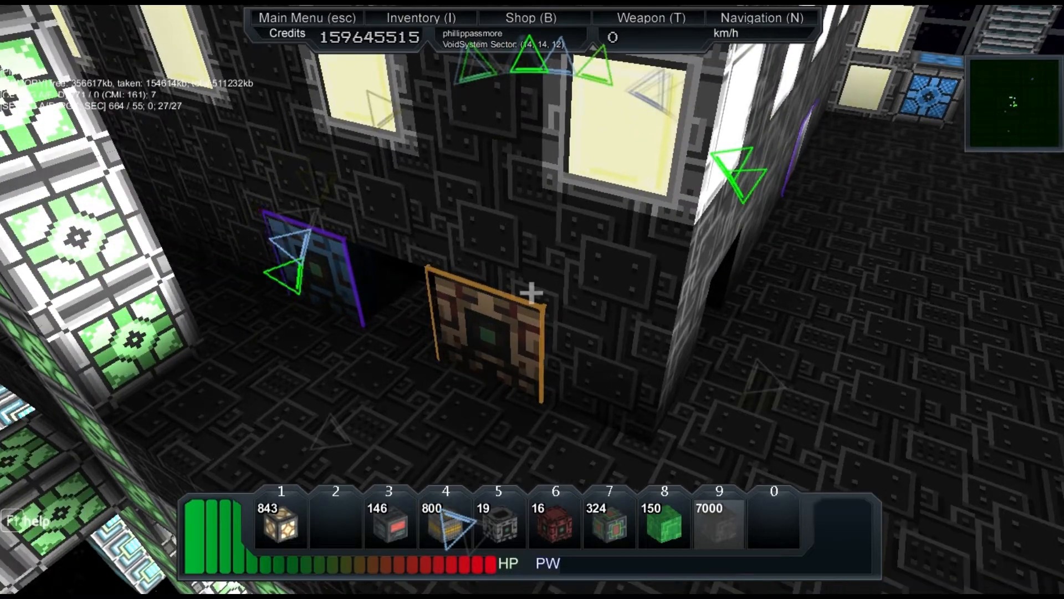
{"action": "key", "text": "i"}
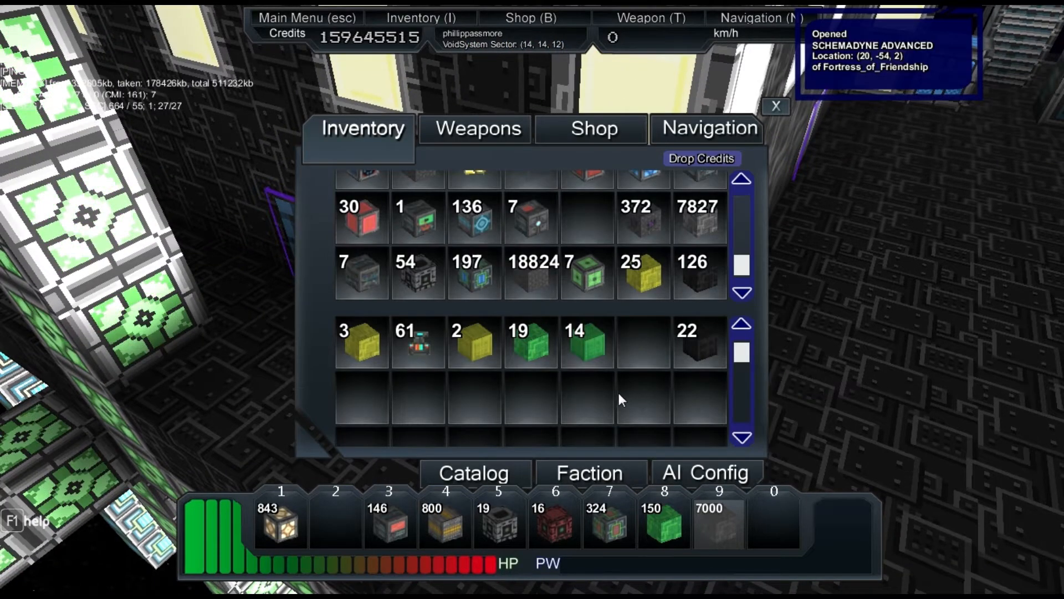